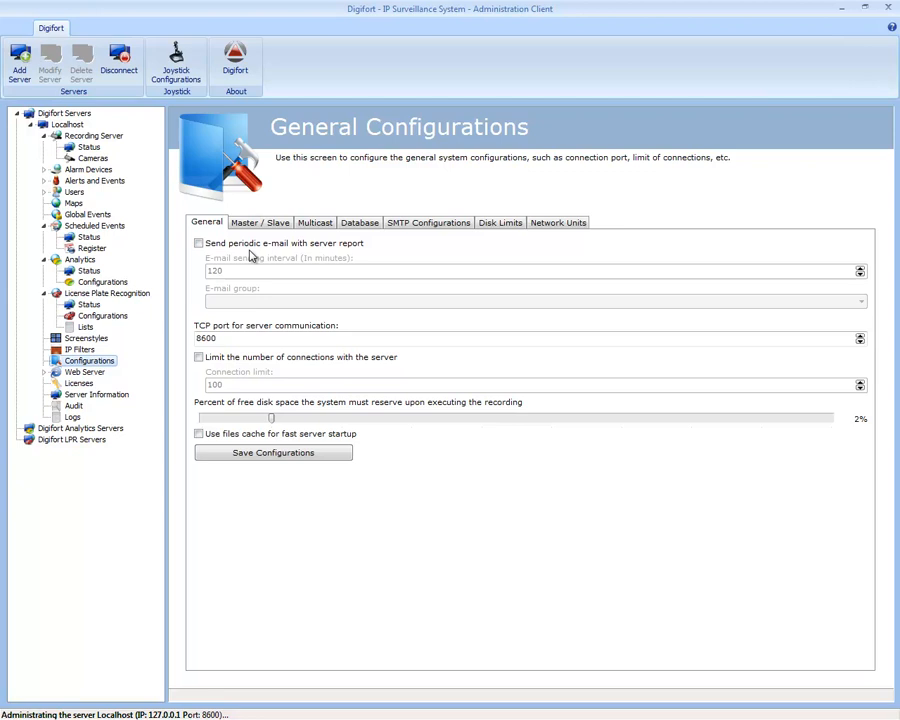
- On the General tab, toggle the server connection limit on and back off
click(198, 244)
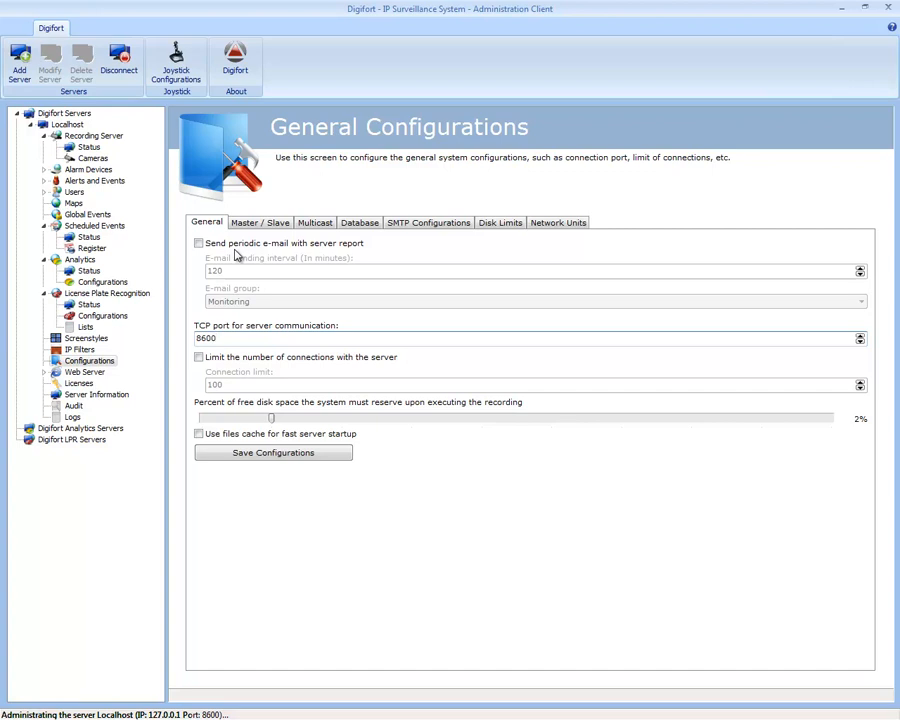
mouse_move(350, 364)
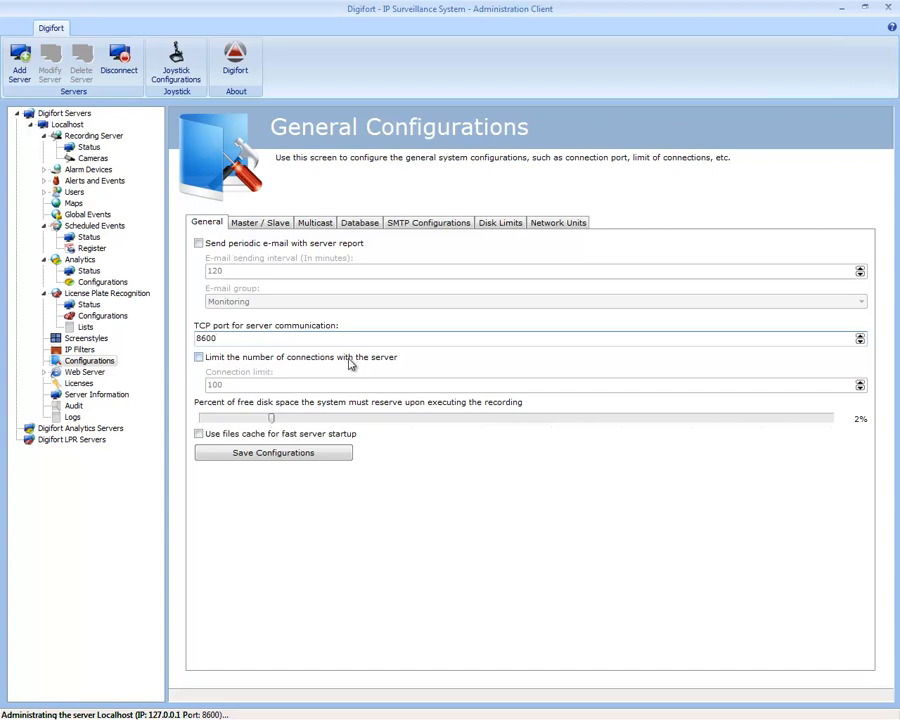
click(198, 356)
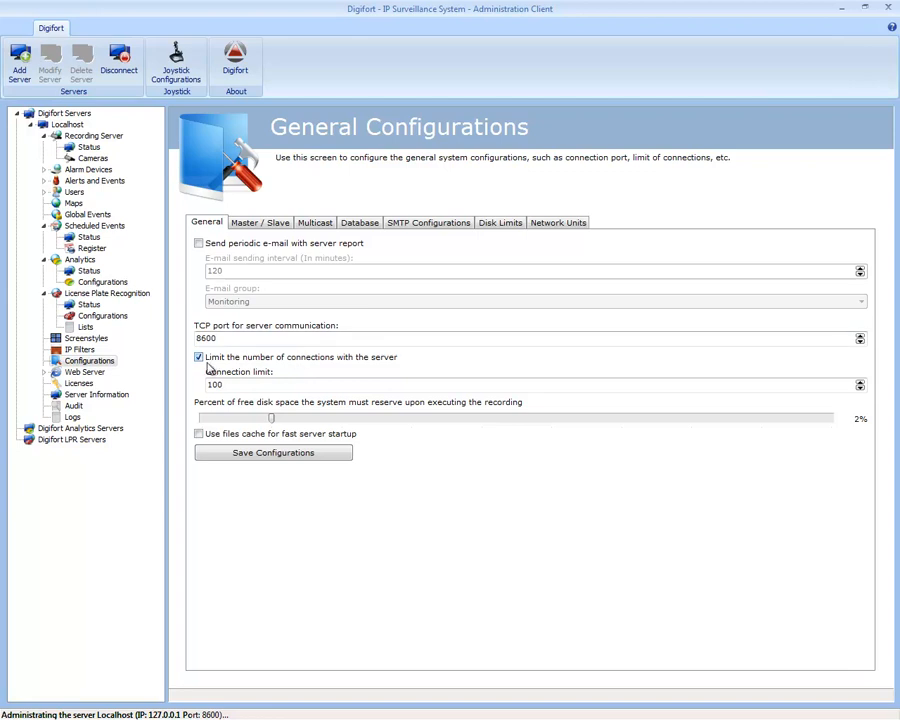
click(198, 356)
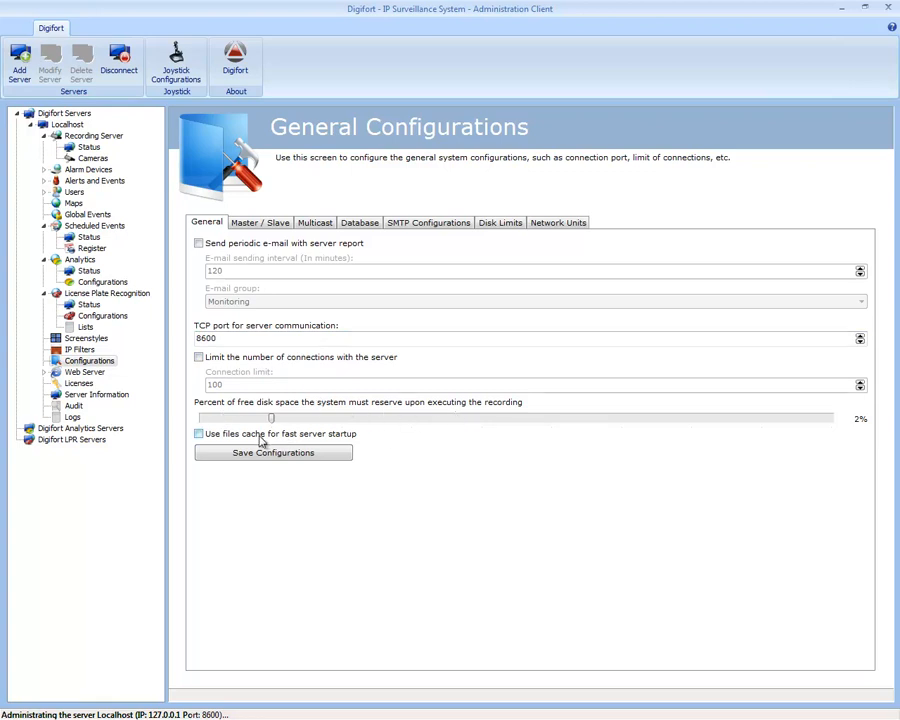
mouse_move(288, 424)
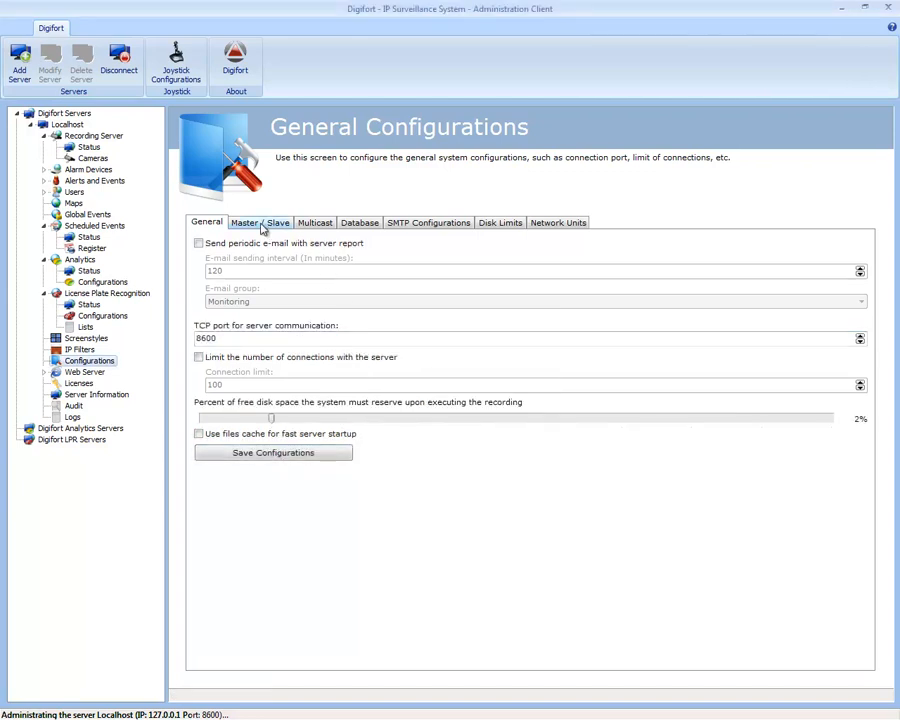
- Review the Master/Slave settings showing this server as master, then move to Multicast
click(260, 222)
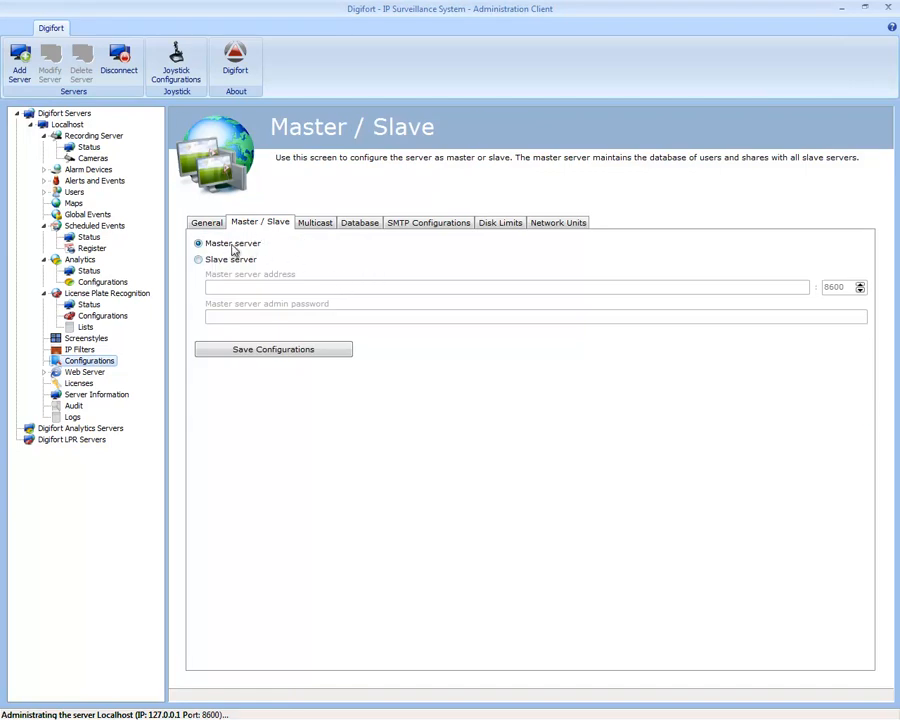
mouse_move(288, 250)
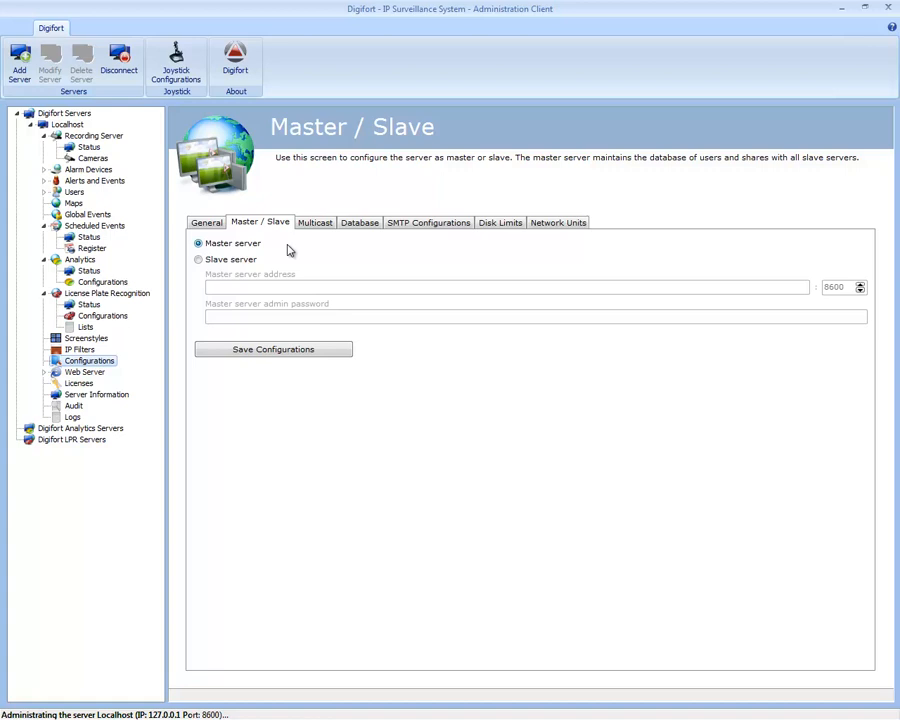
mouse_move(296, 250)
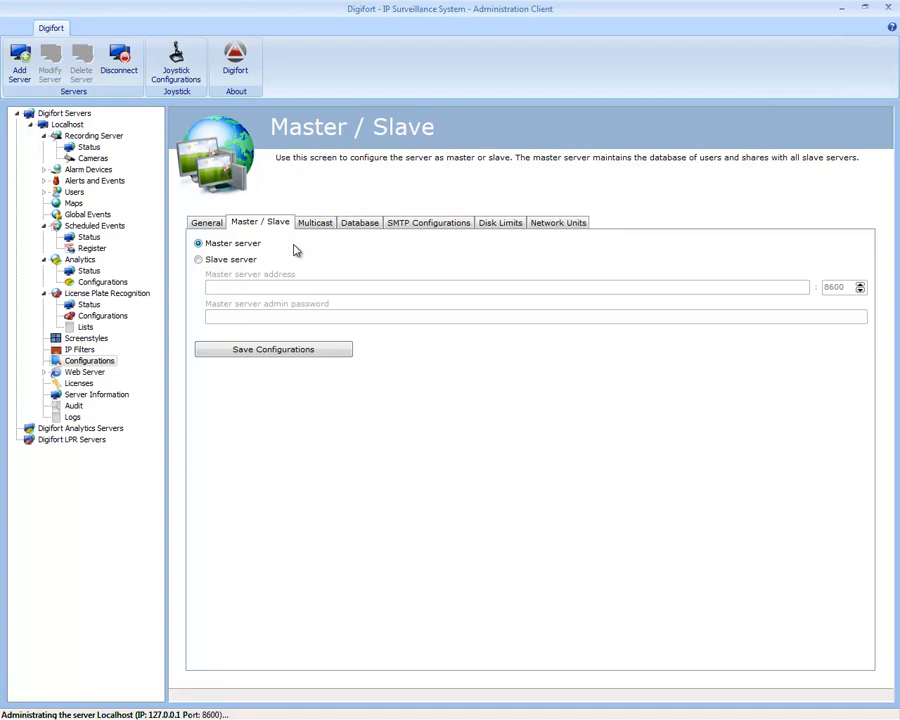
mouse_move(316, 222)
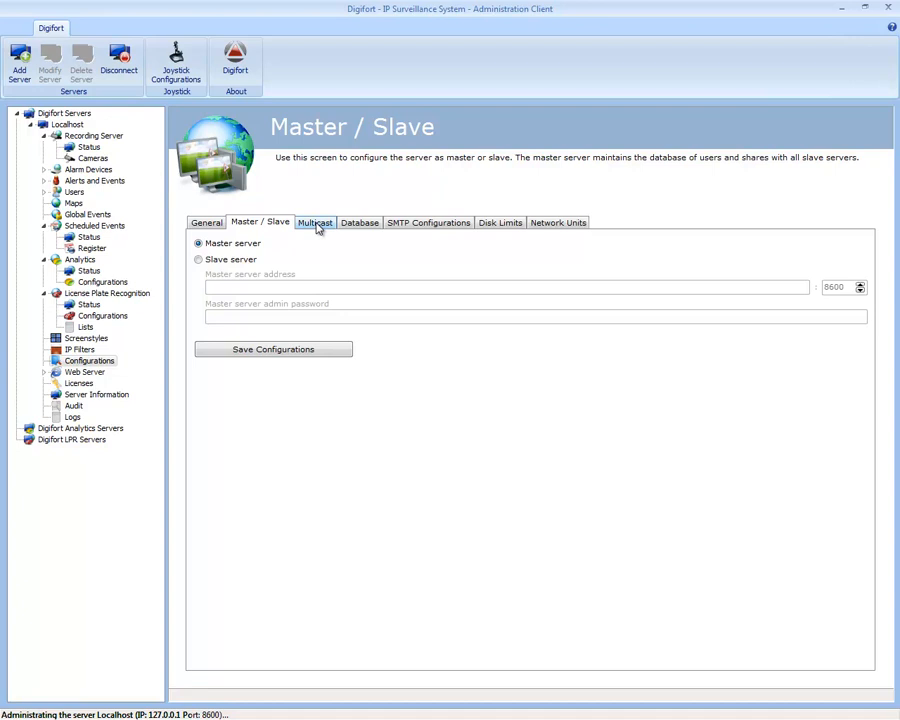
click(316, 222)
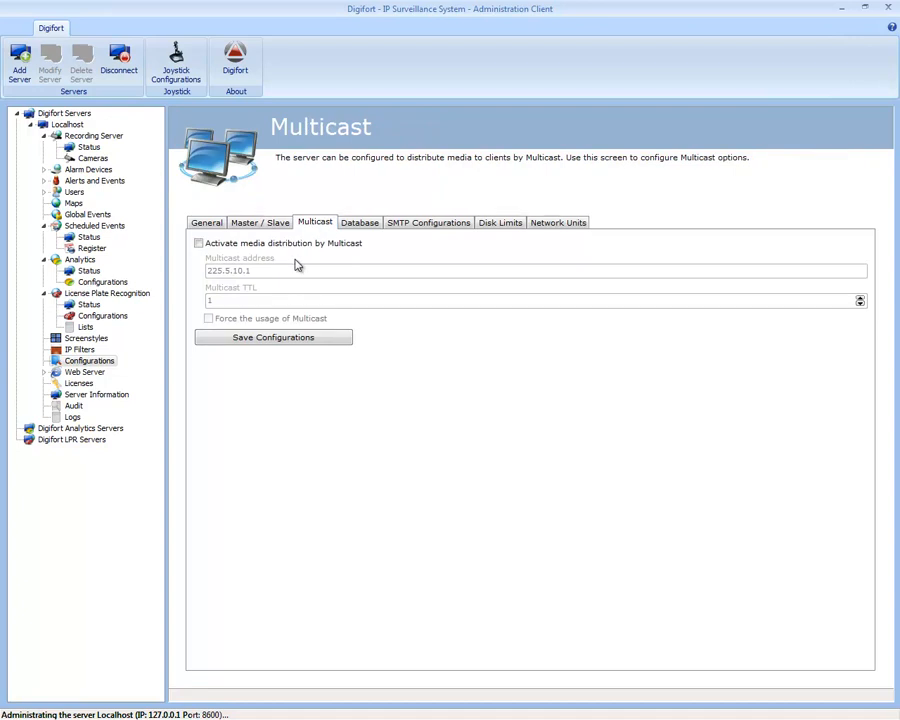
mouse_move(332, 8)
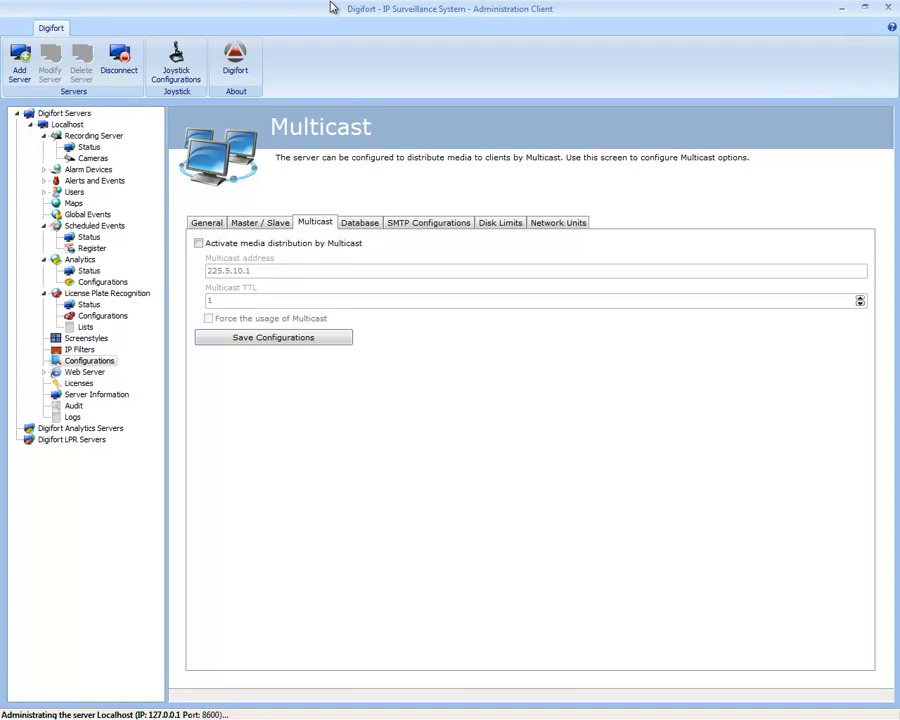
mouse_move(364, 248)
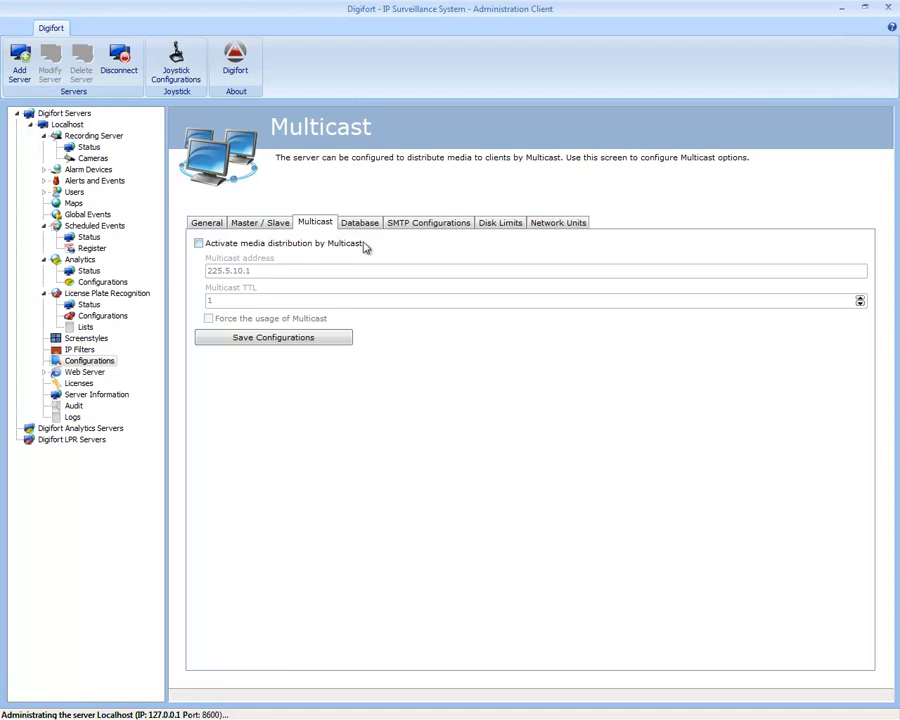
- Review the disabled Multicast distribution settings and move to the Database page
click(358, 222)
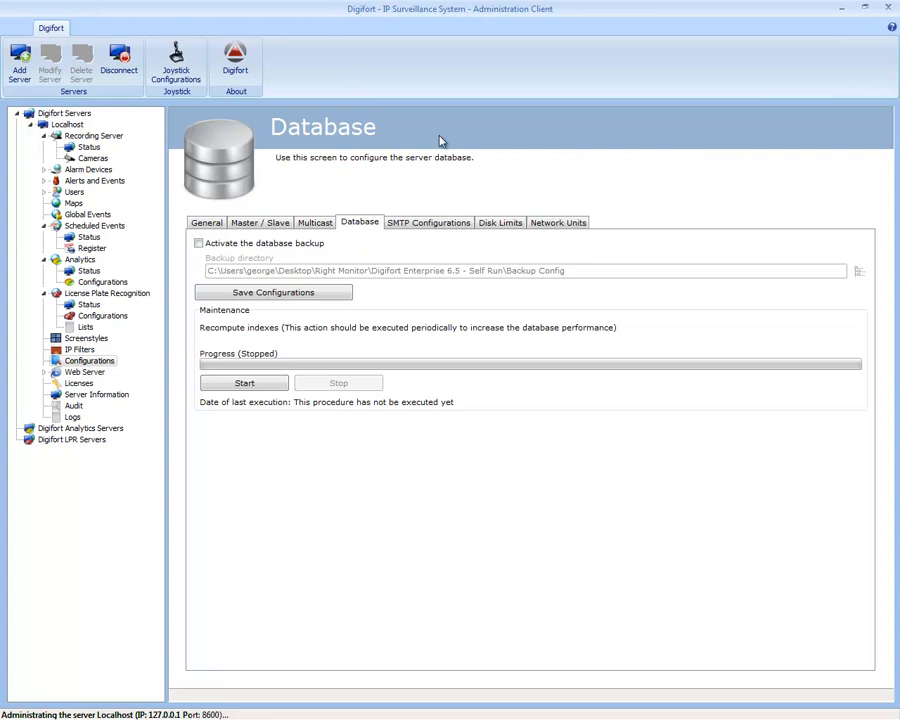
mouse_move(256, 264)
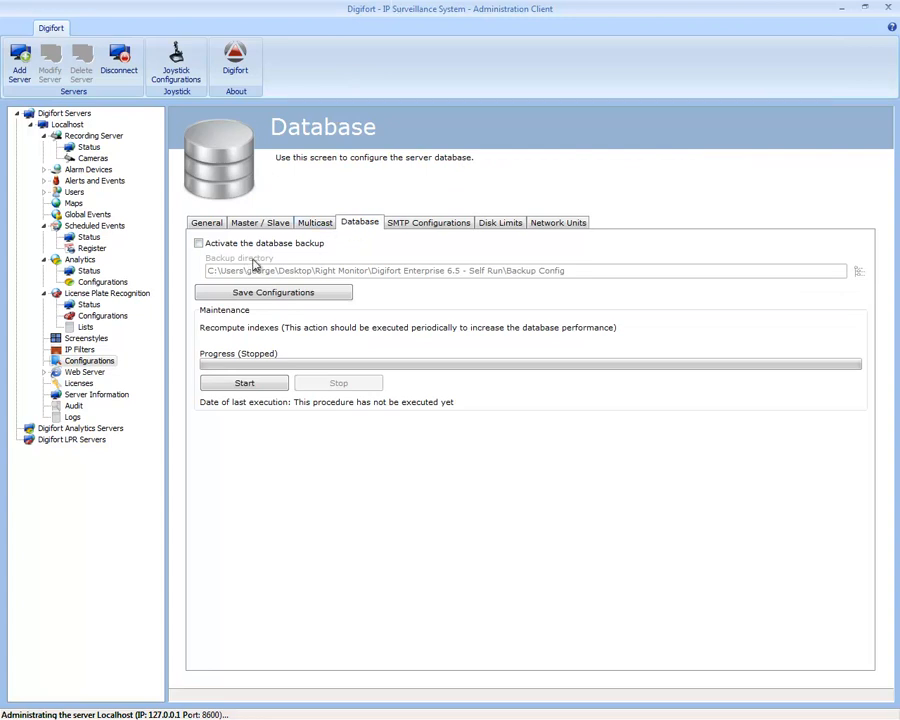
mouse_move(362, 256)
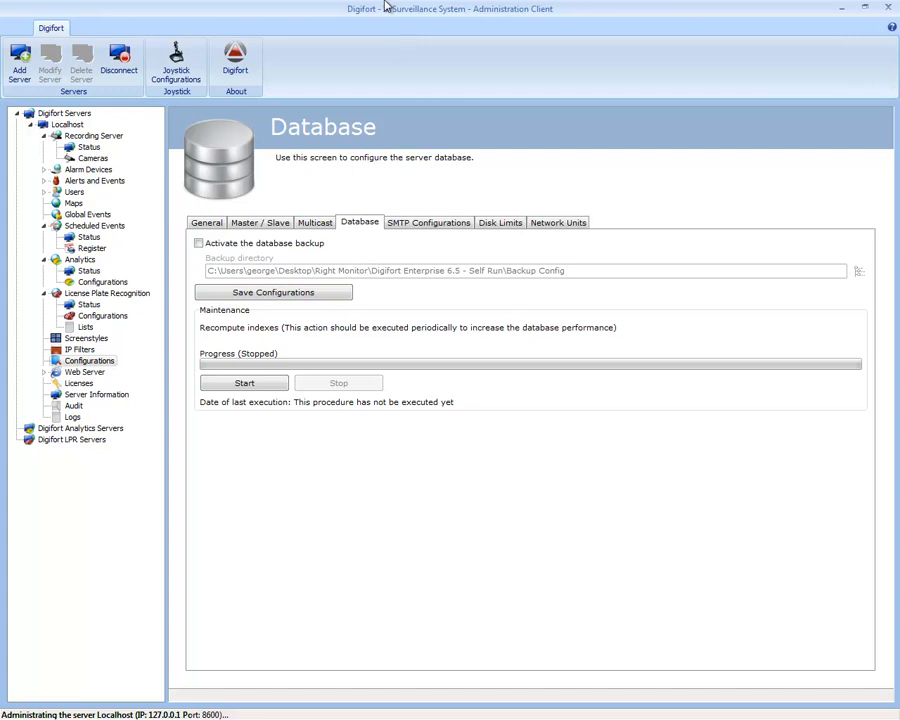
mouse_move(424, 252)
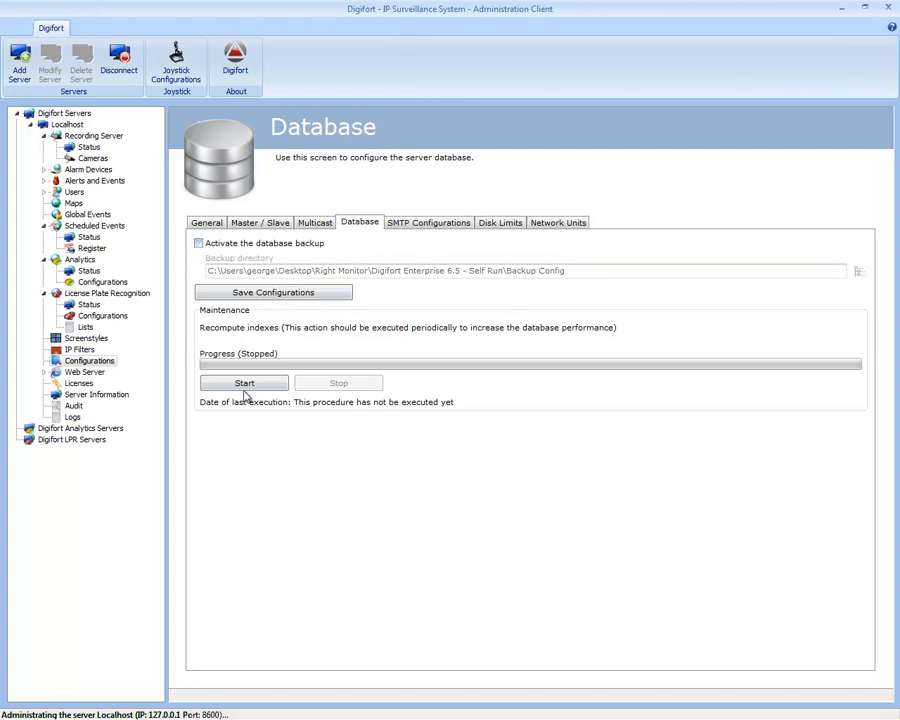
- Review the SMTP e-mail server settings and move to the empty Disk Limits list
click(428, 222)
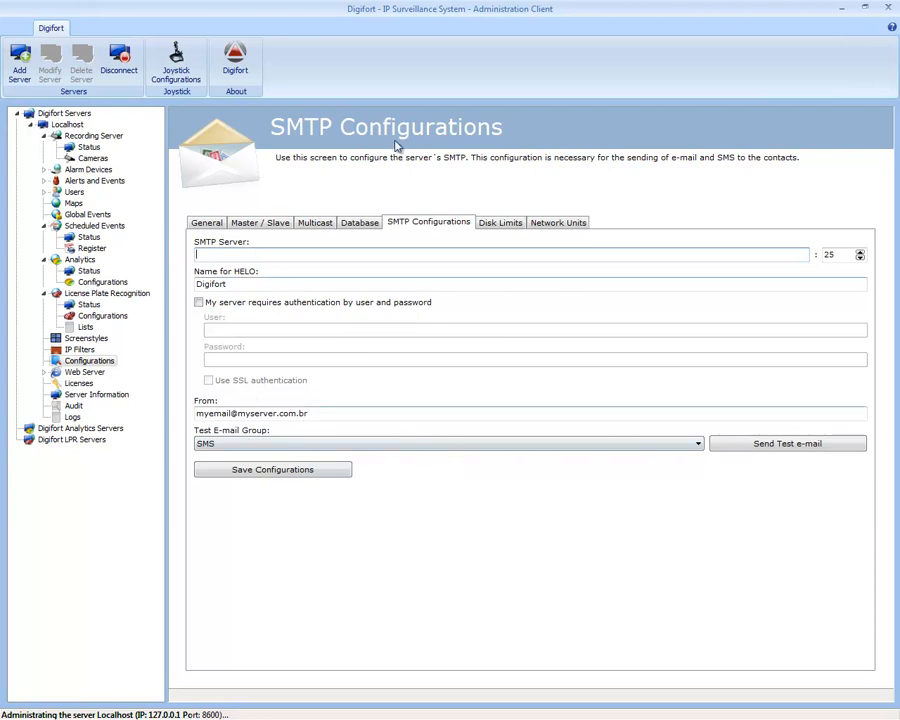
mouse_move(460, 294)
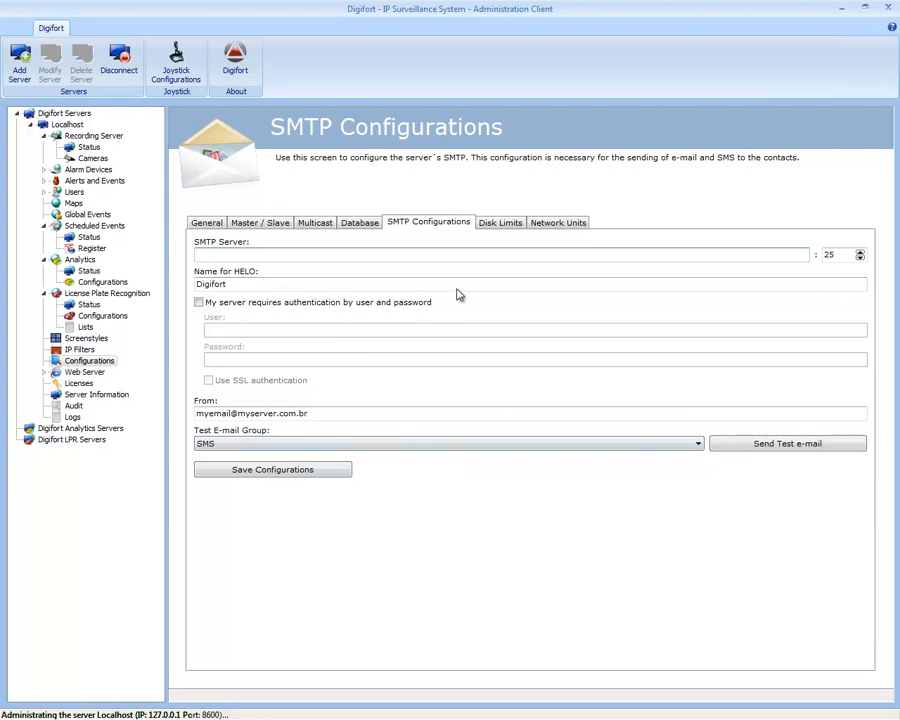
click(498, 222)
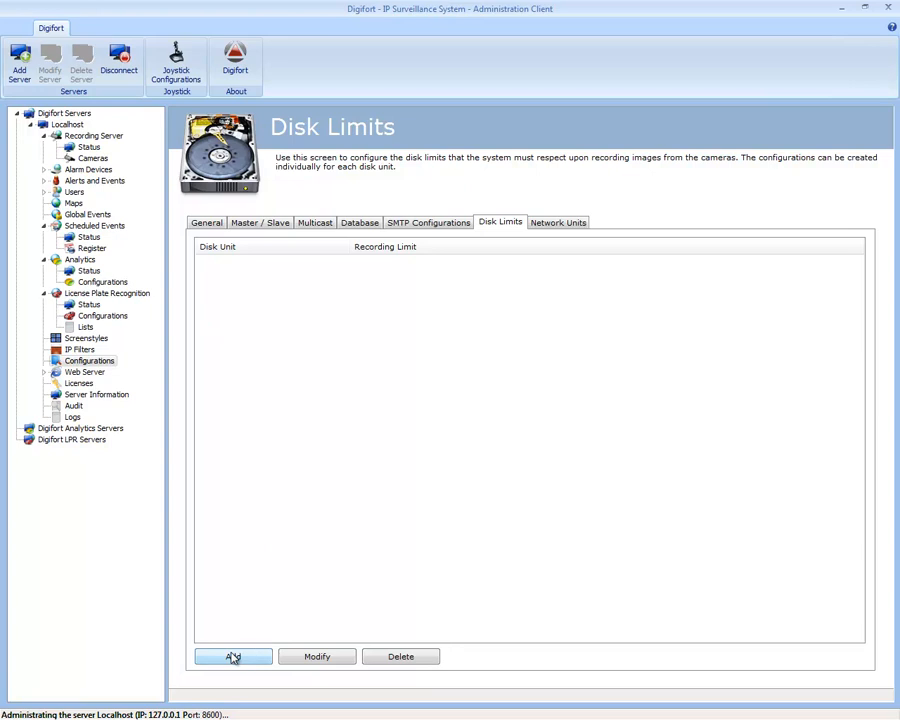
- Start adding a disk limit for drive C:, cancel it, and move to Network Unit Mapping
click(232, 656)
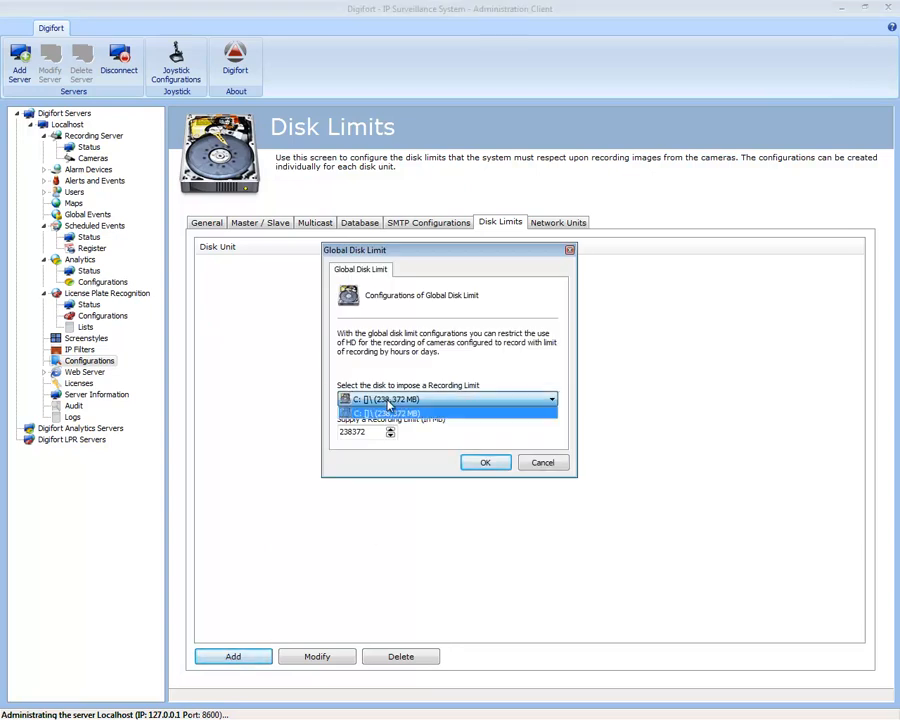
click(444, 404)
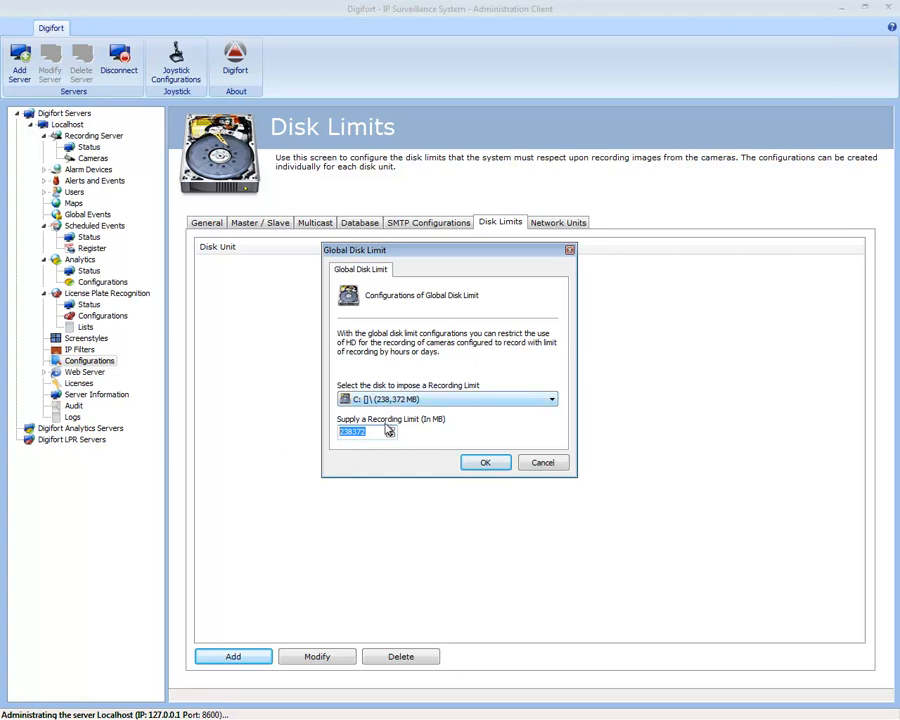
click(544, 462)
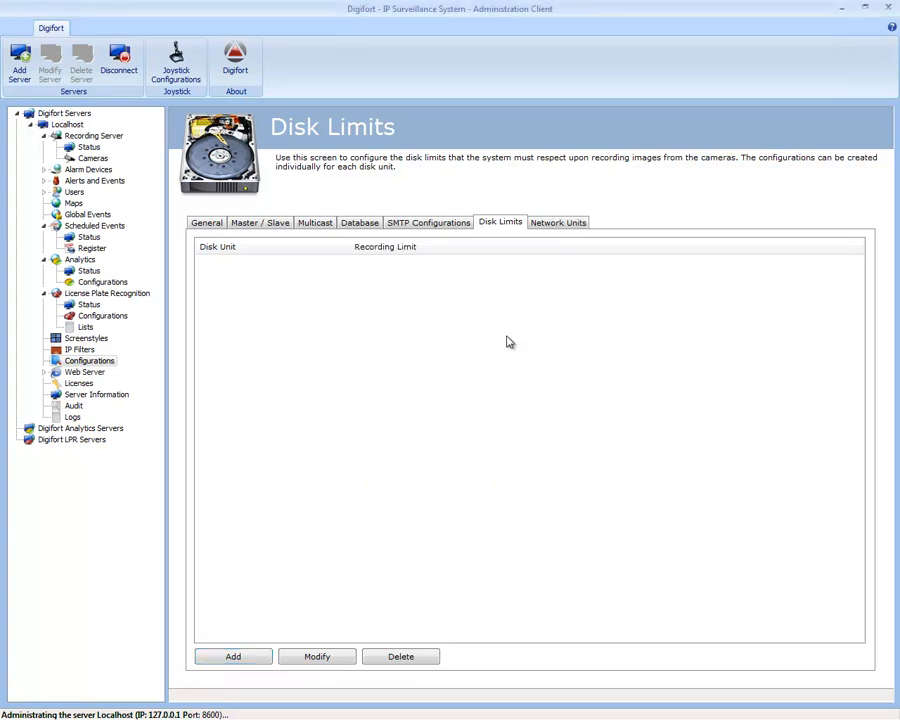
mouse_move(512, 110)
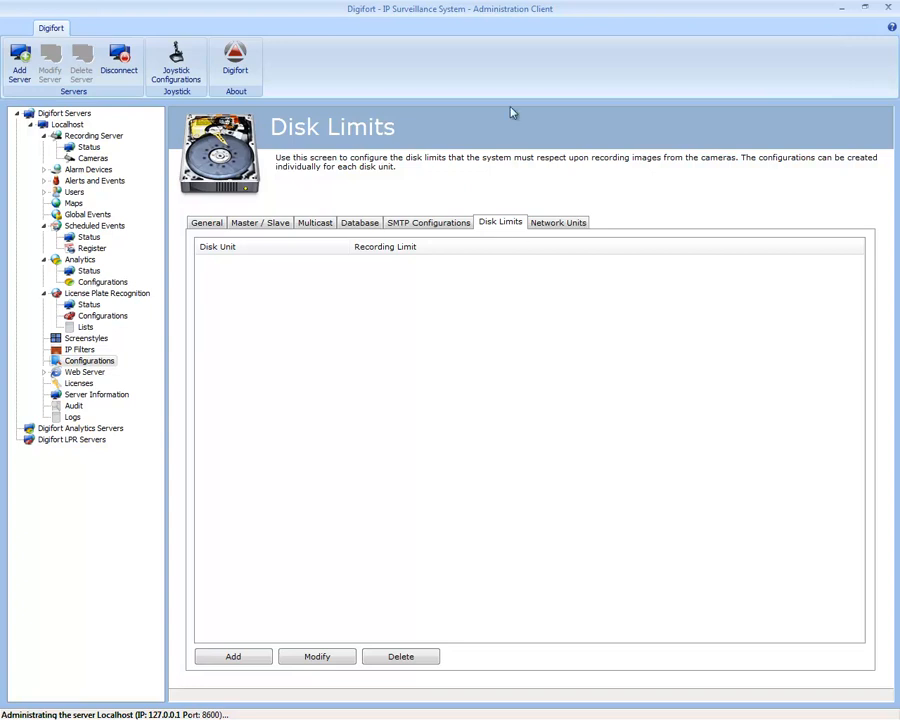
click(556, 222)
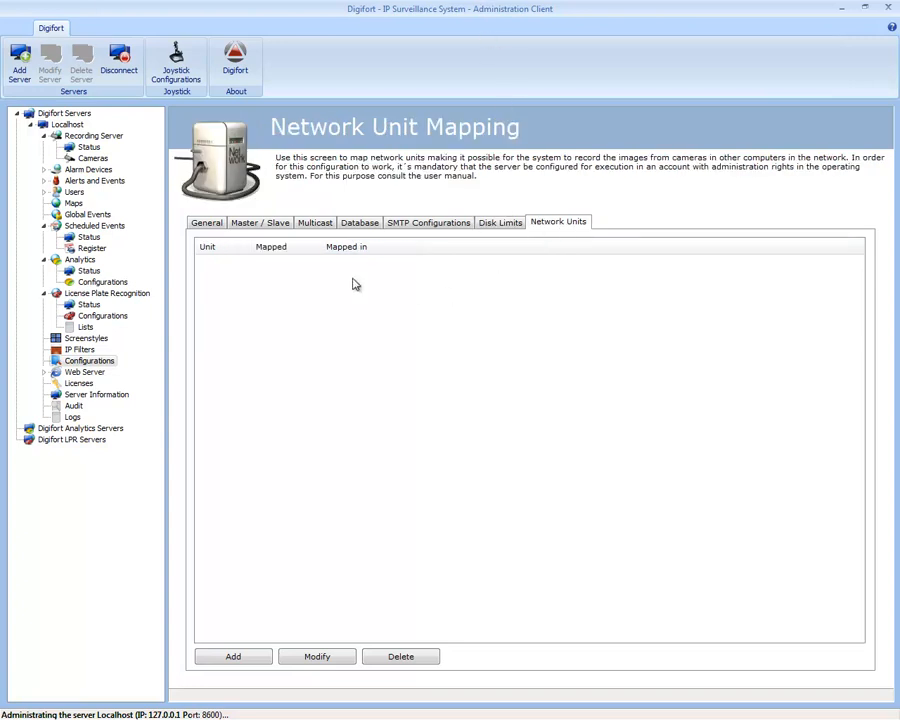